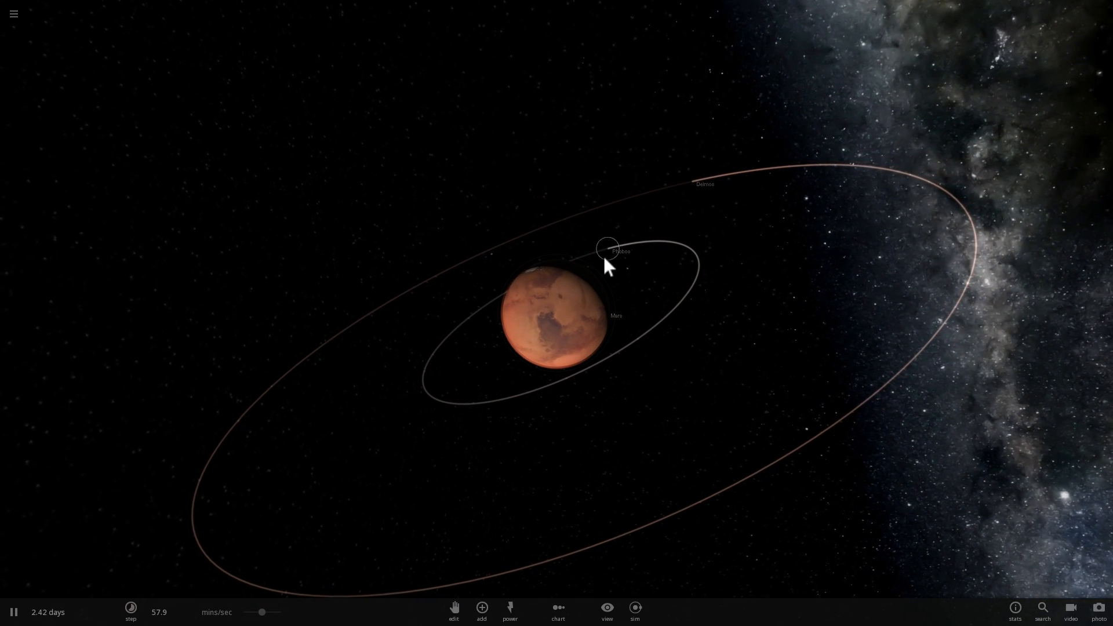
Select the moon Phobos to show its mass, radius, density and orbital details
click(606, 247)
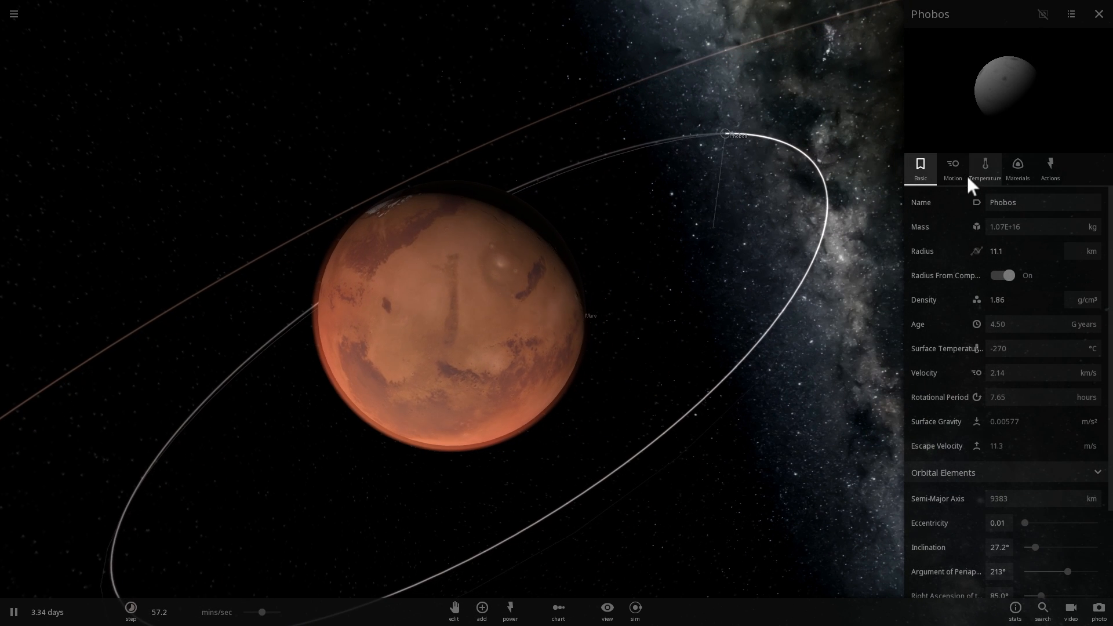
Set Phobos's semi-major axis to 6601 km in its Motion orbital elements
click(953, 168)
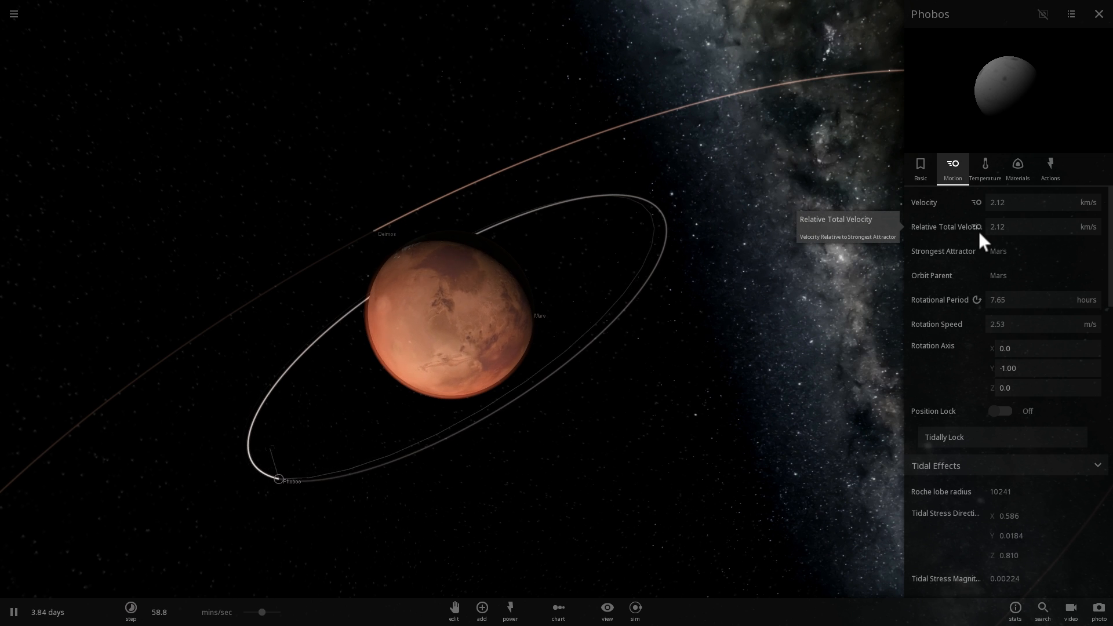
scroll(down, 3)
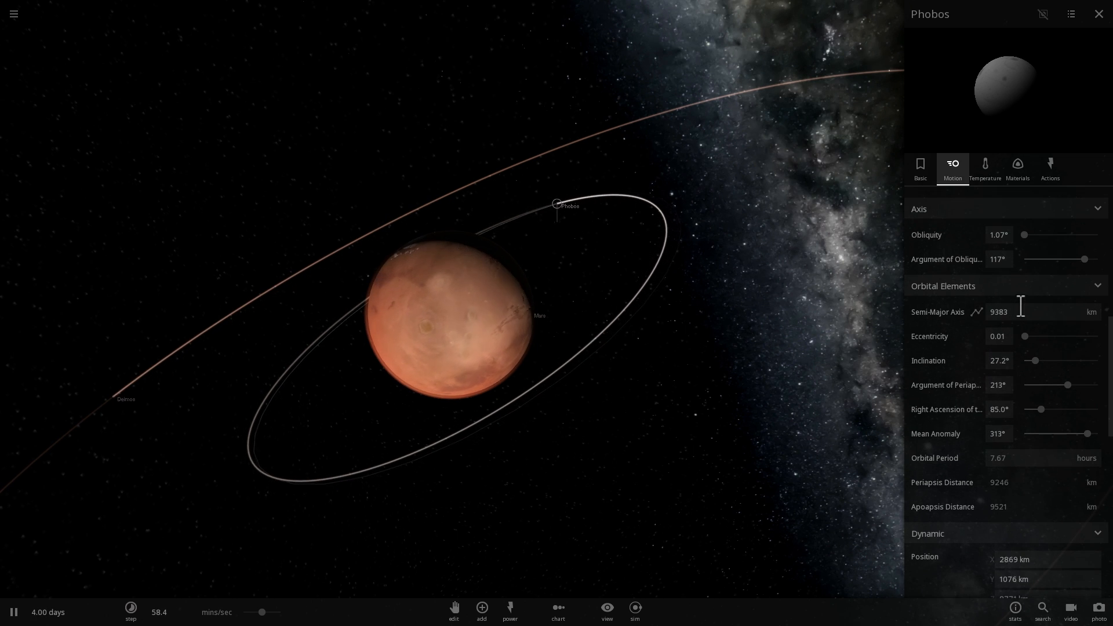
click(1030, 312)
text(6601)
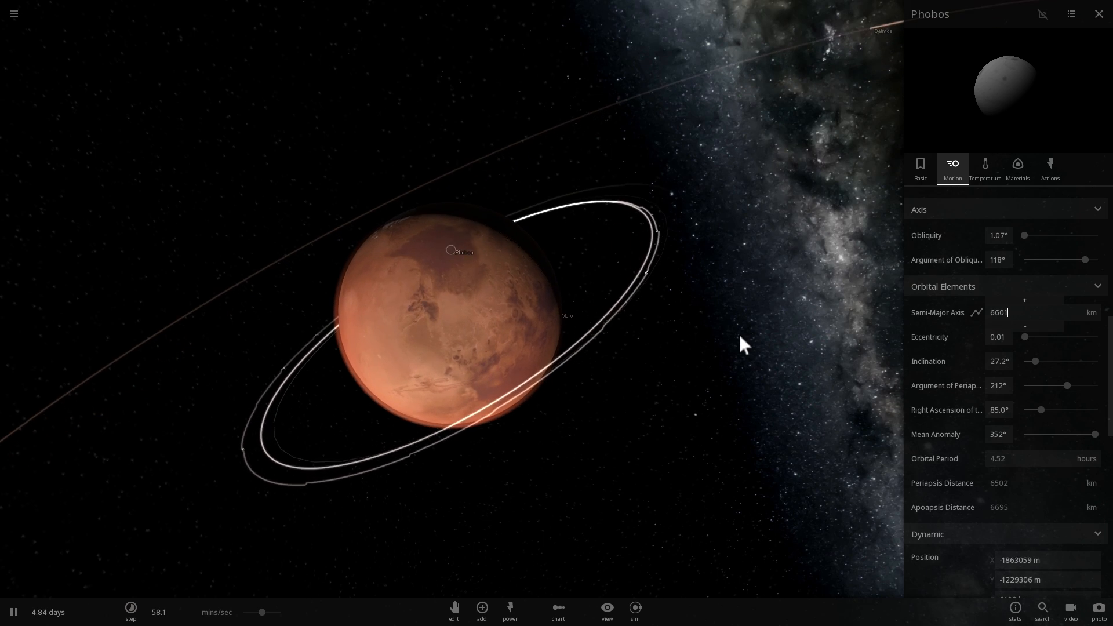
Close Phobos's details and let the camera follow it along its new path
click(131, 611)
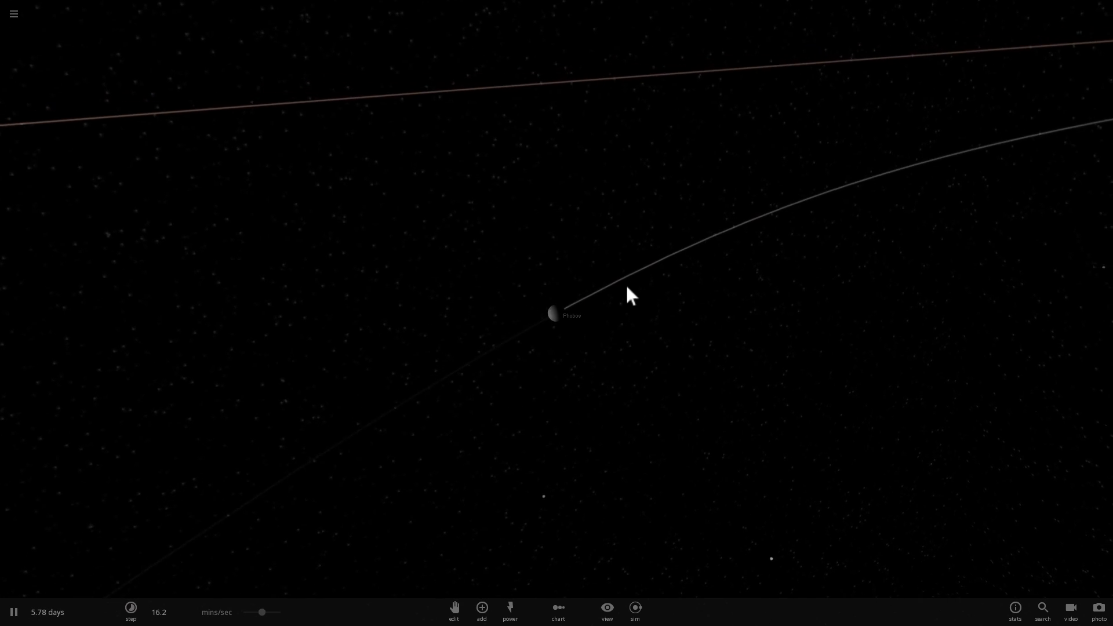
Reselect Phobos near Mars and lower its density to 1.00 g/cm³, pausing the simulation
scroll(down, 3)
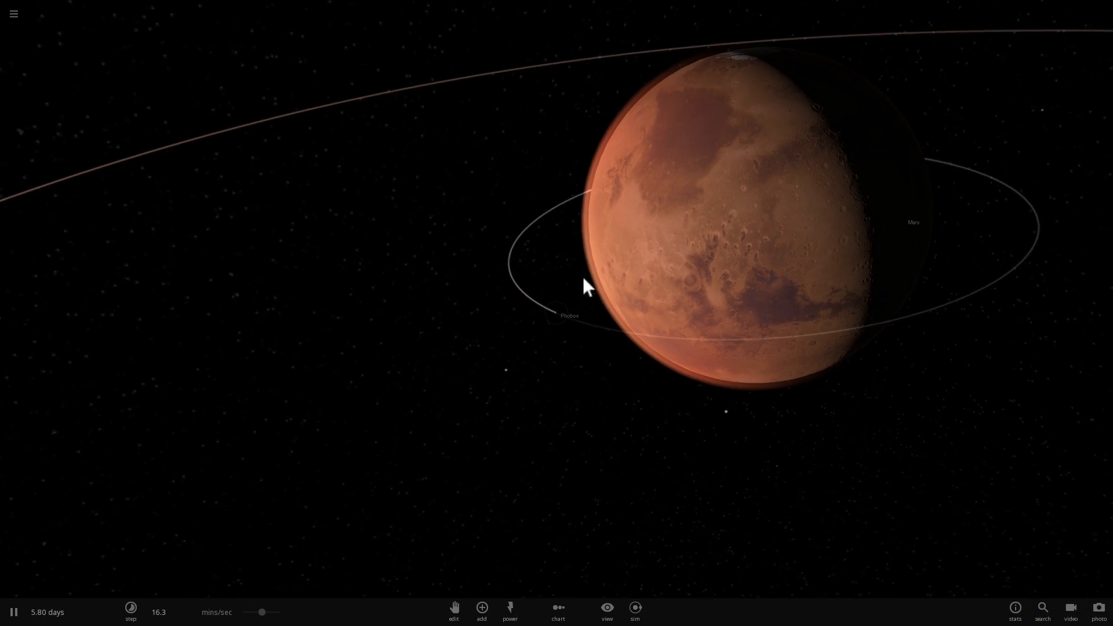
click(569, 316)
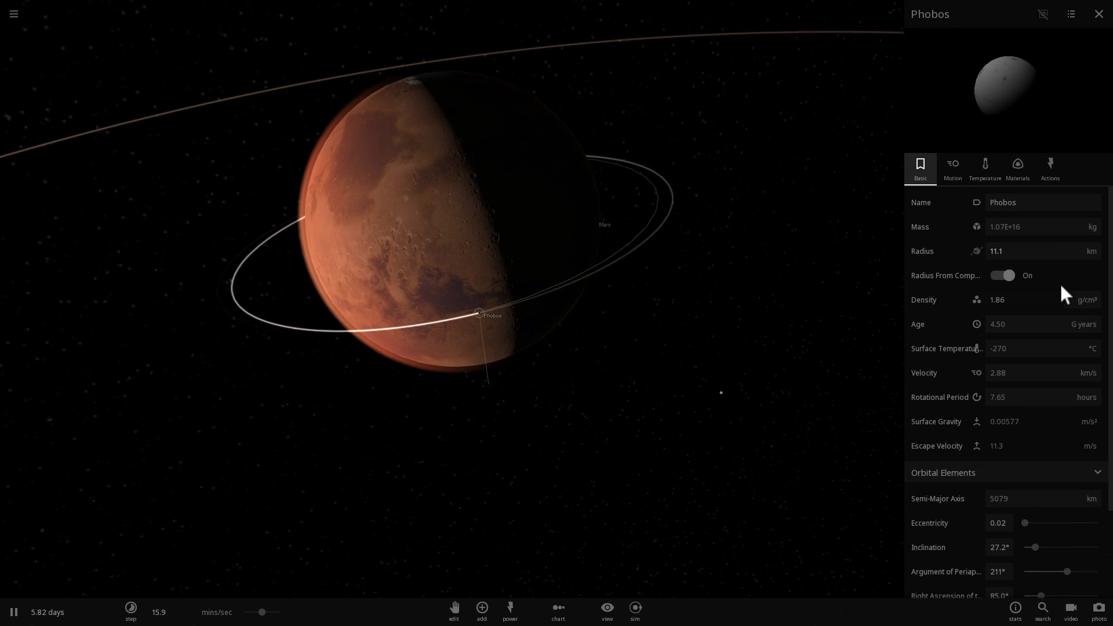
scroll(down, 3)
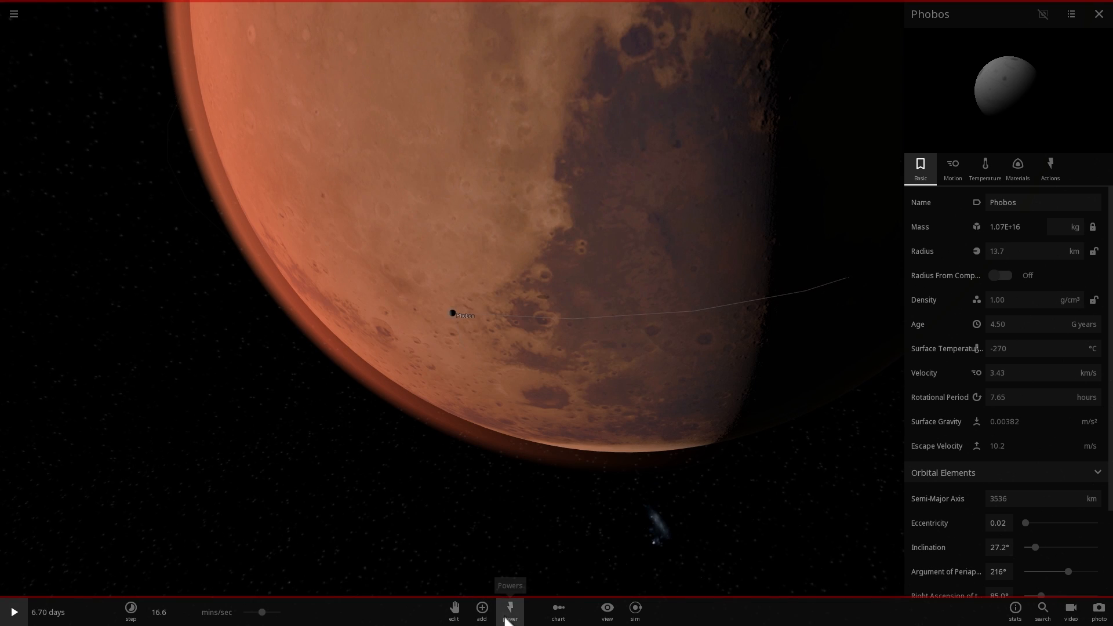
Slow the time step to 3.38 mins/sec and resume as Phobos strikes Mars
click(510, 613)
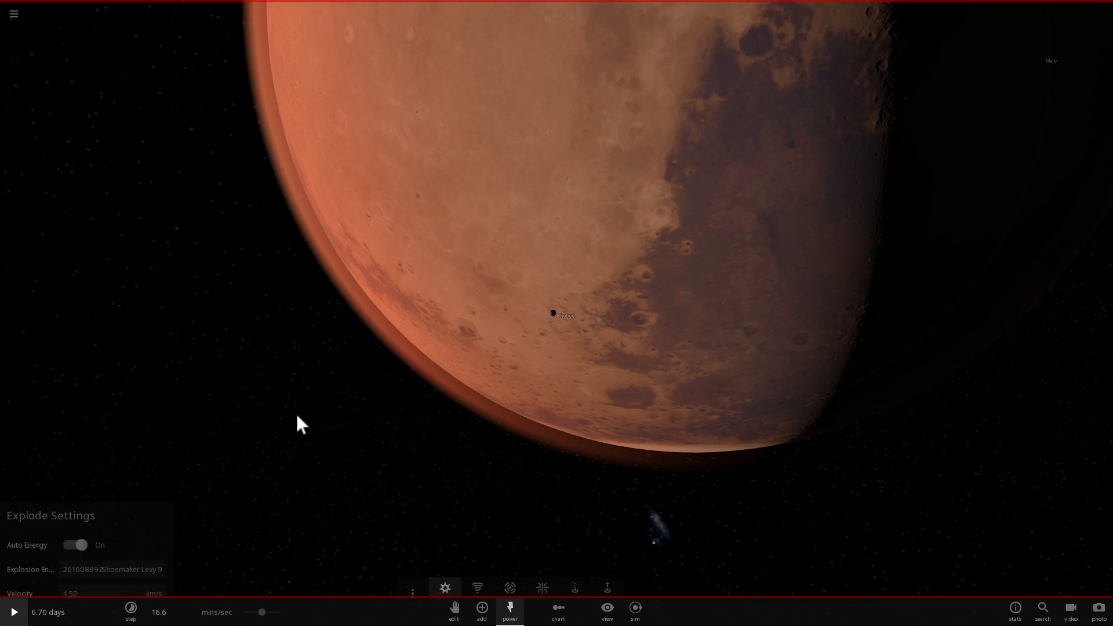
click(131, 611)
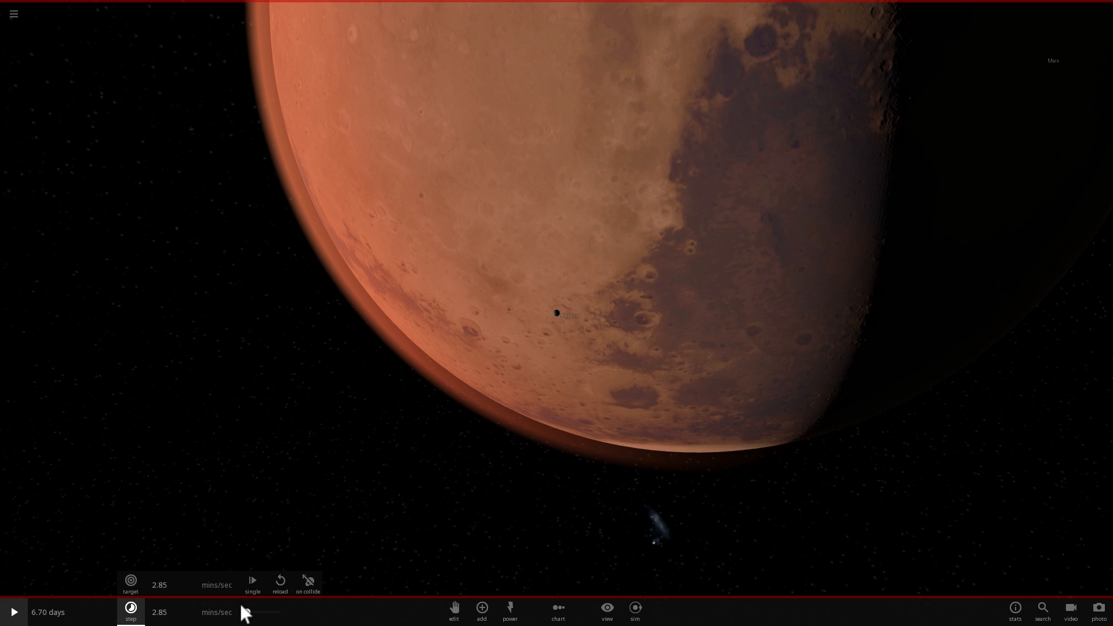
click(13, 612)
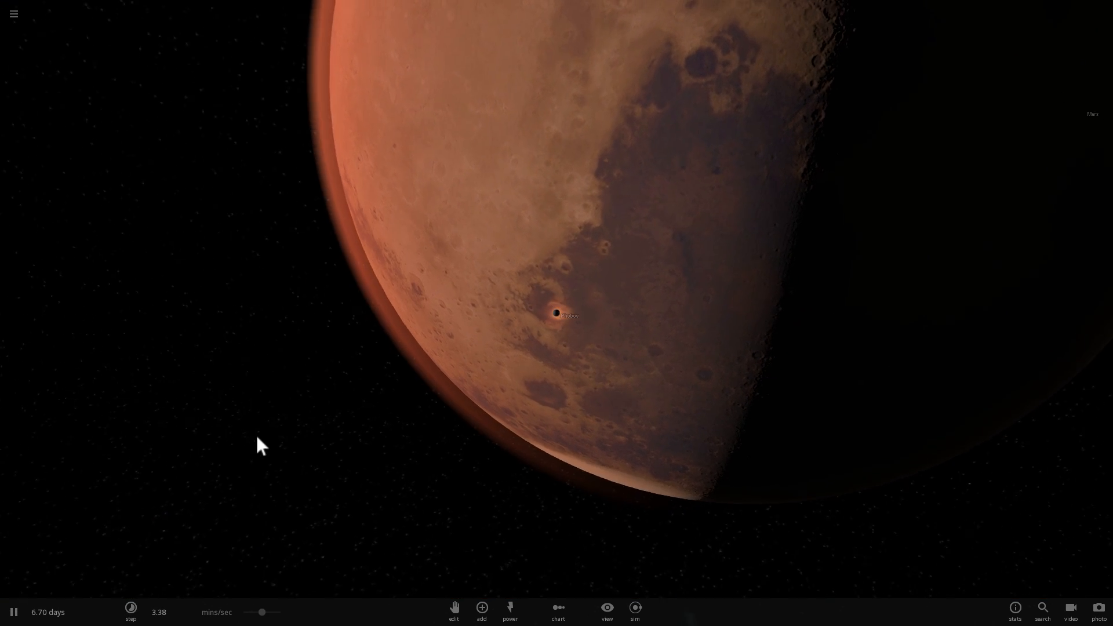
Add a yellow Saturn-style debris ring around Mars and close the Add panel
click(131, 612)
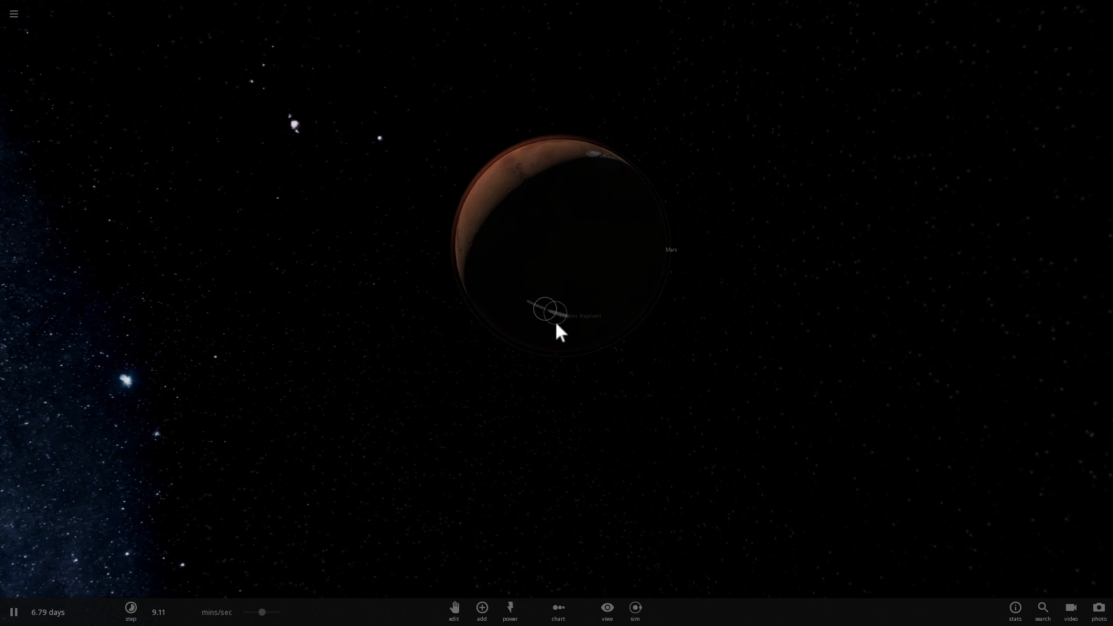
click(547, 311)
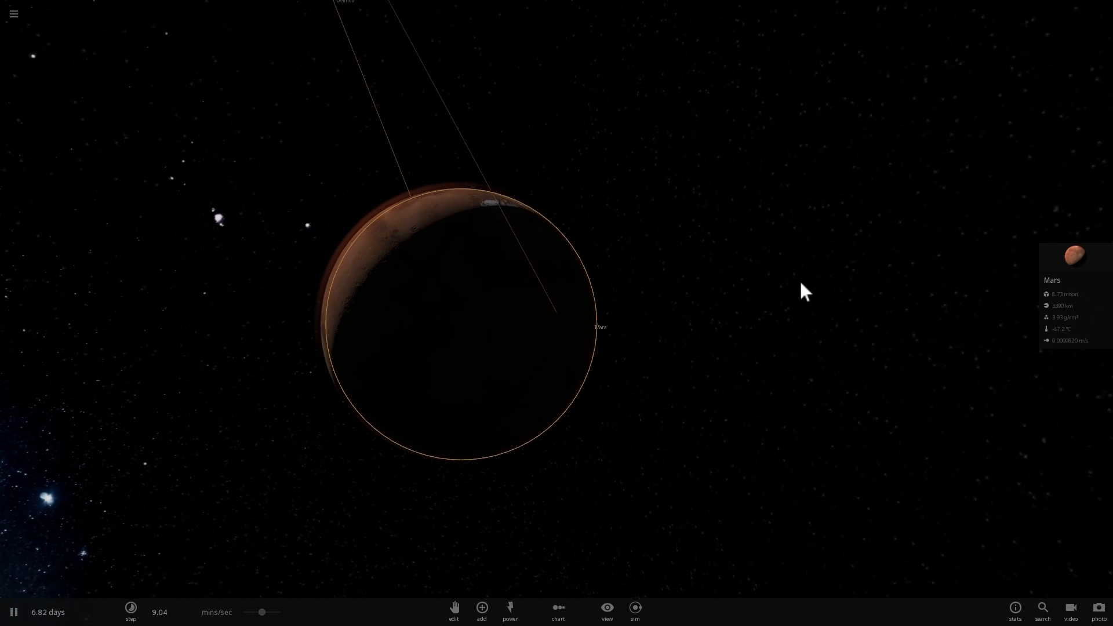
click(480, 611)
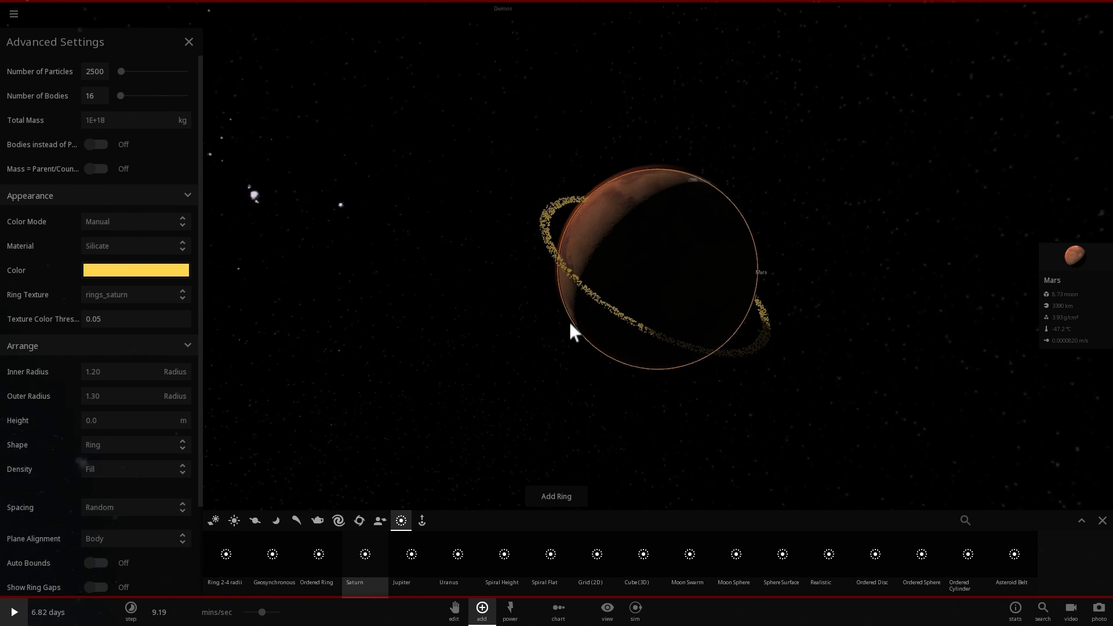
click(189, 42)
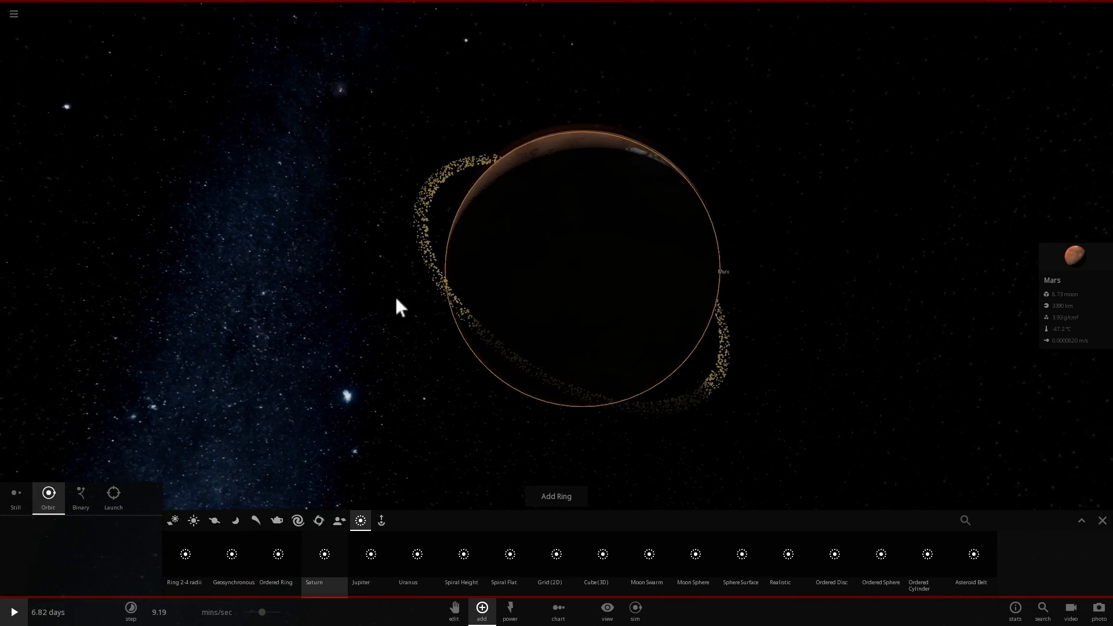
click(14, 611)
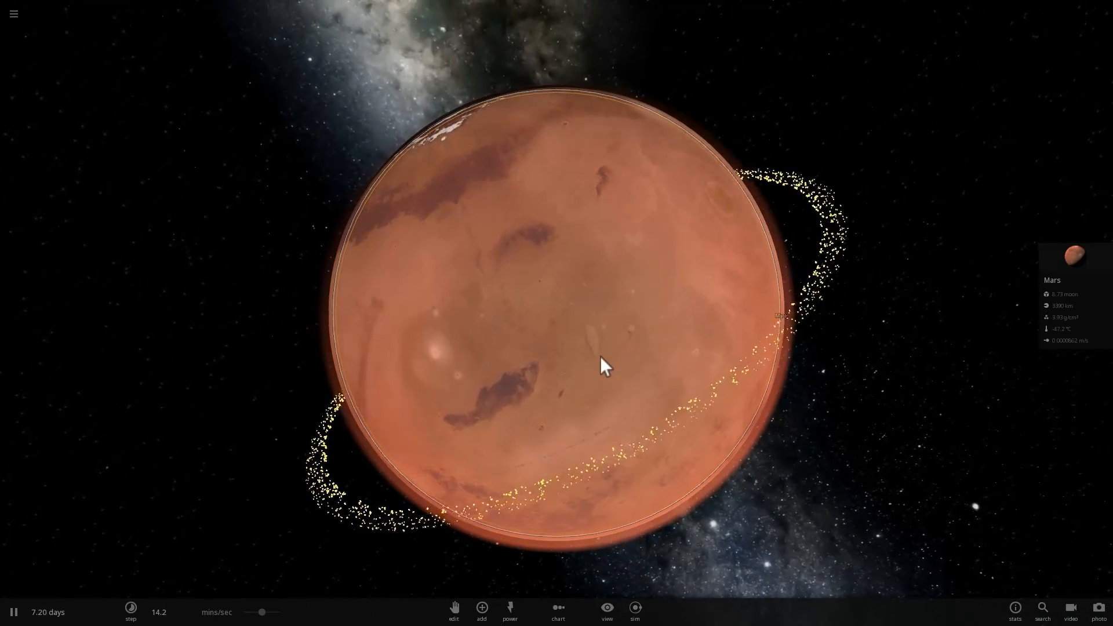
Zoom in to watch the yellow debris ring circle Mars as time advances
scroll(down, 3)
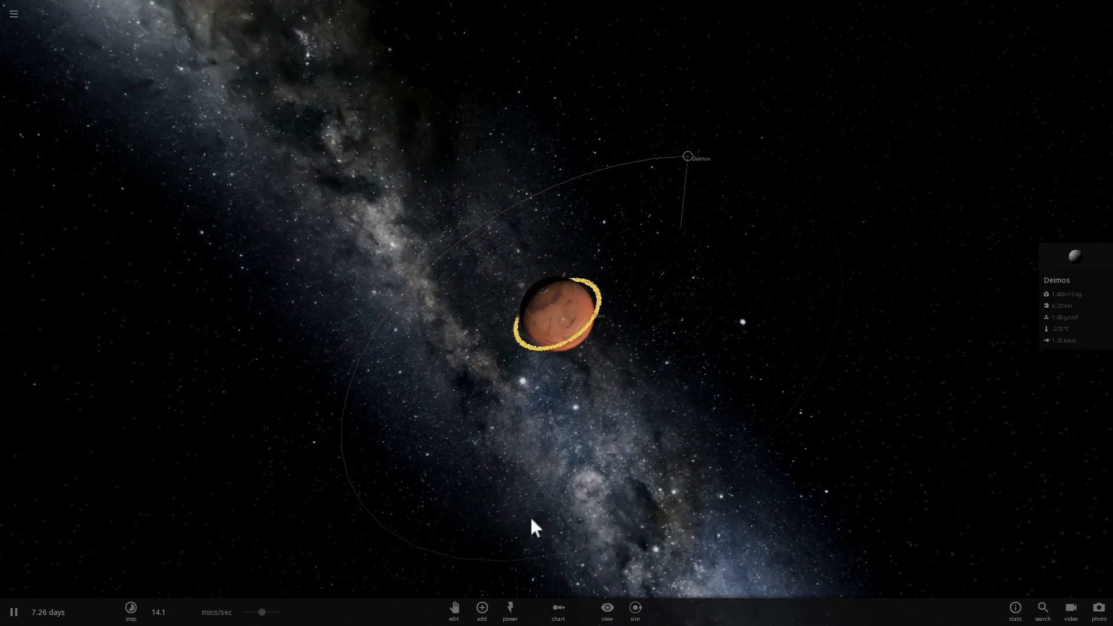
mouse_move(510, 608)
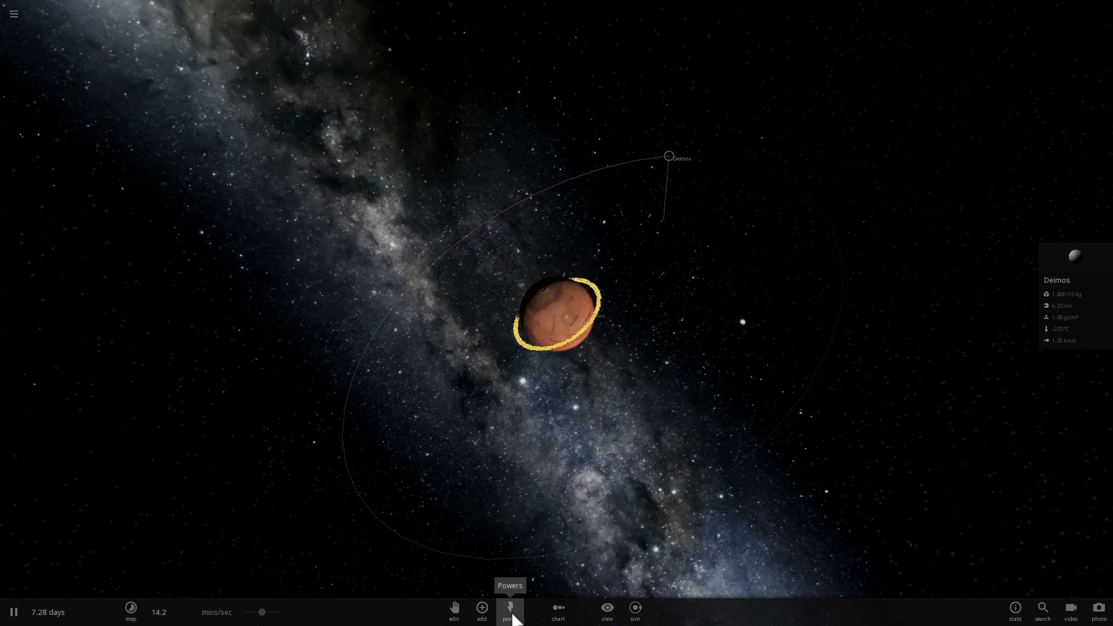
Bring up the View panel with label, trail, orbit and background settings
click(606, 609)
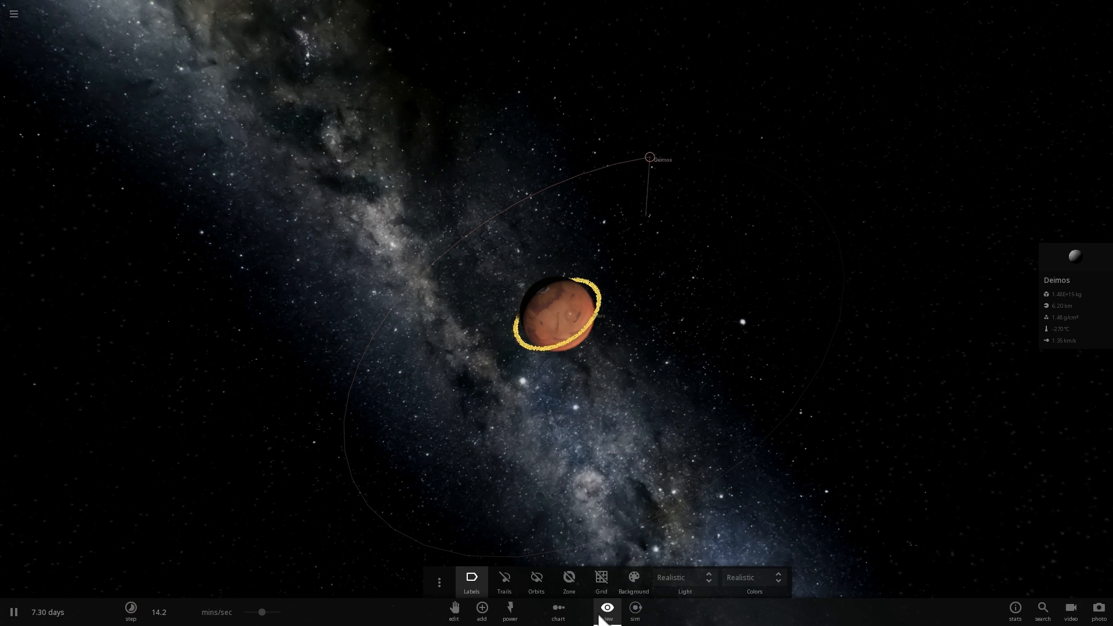
Enable motion trails so paths streak past the ringed Mars
click(505, 582)
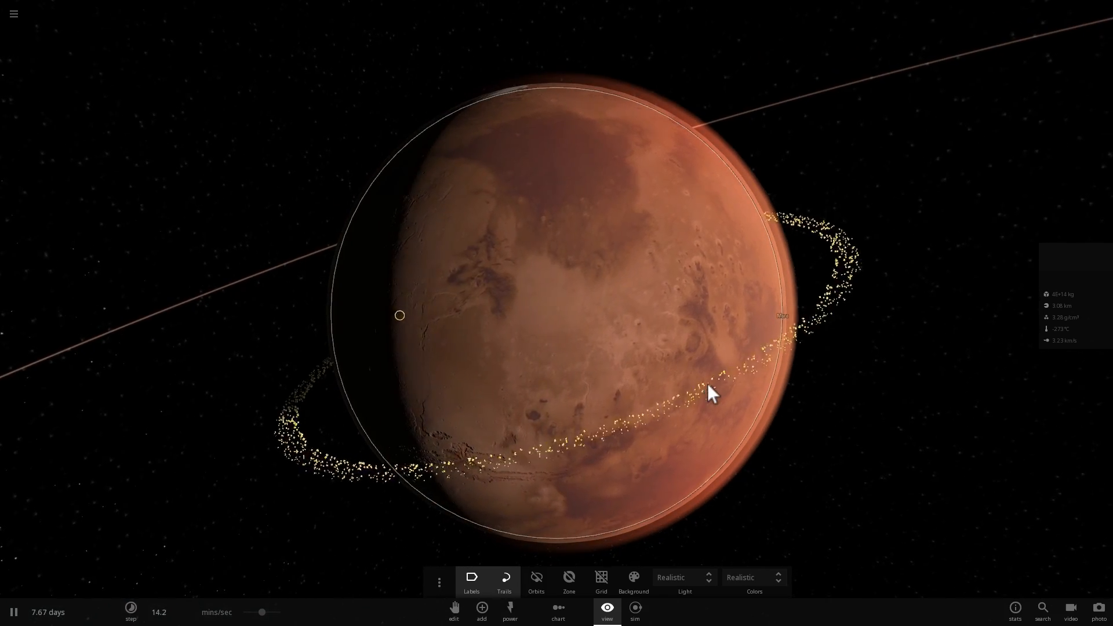
scroll(down, 3)
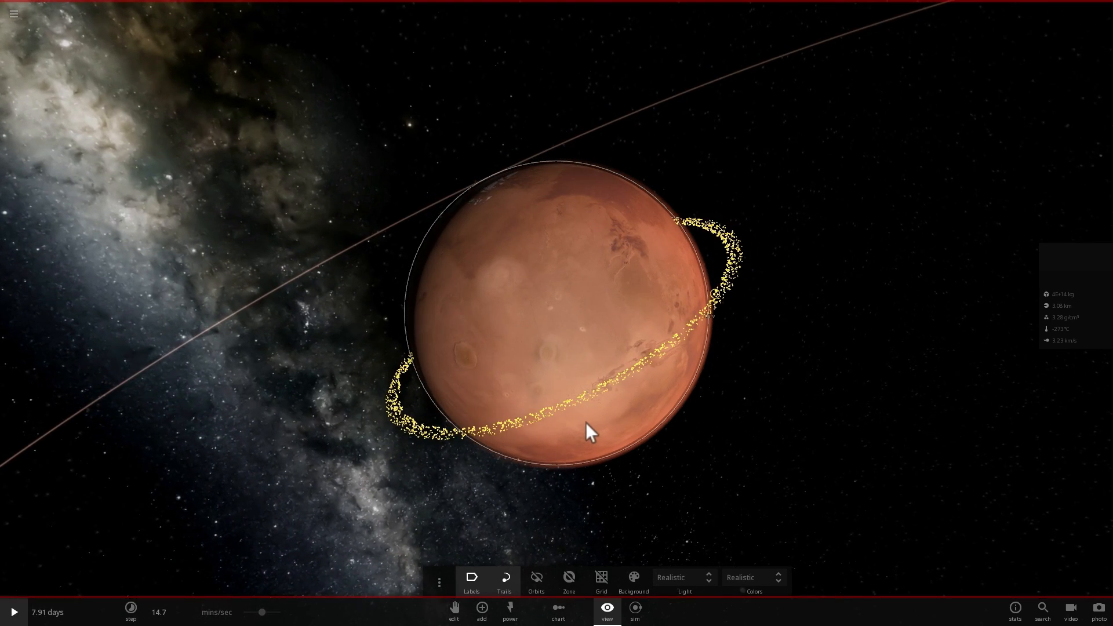
Resume the simulation with Mars selected and Deimos's trail arcing around it
click(13, 612)
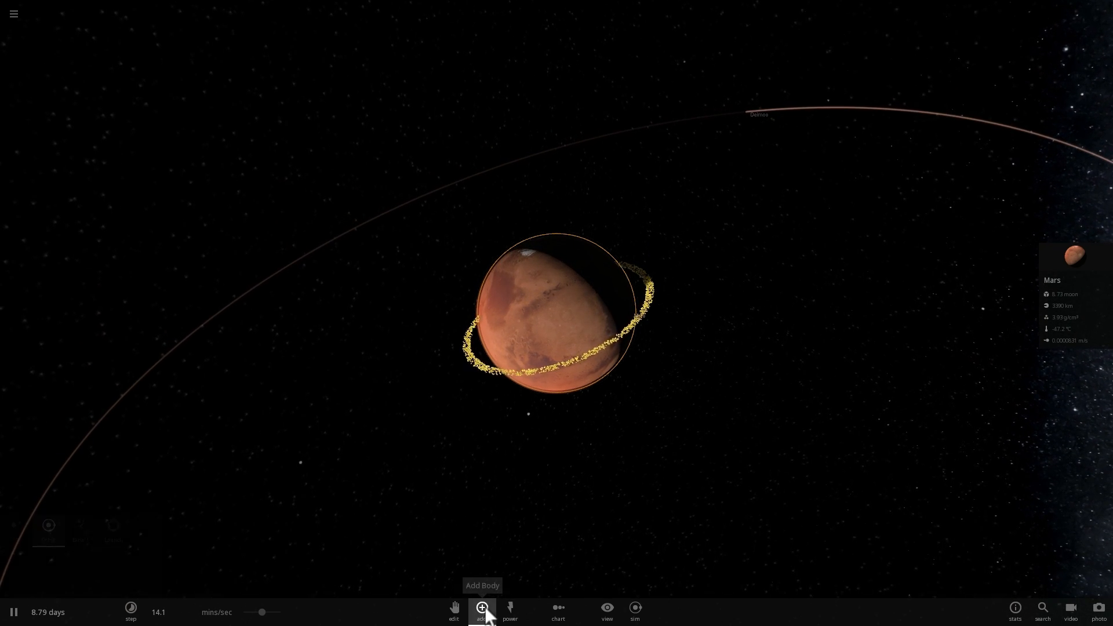
Place a green ring and a wider blue ring of particles around Mars from the Add menu
click(481, 608)
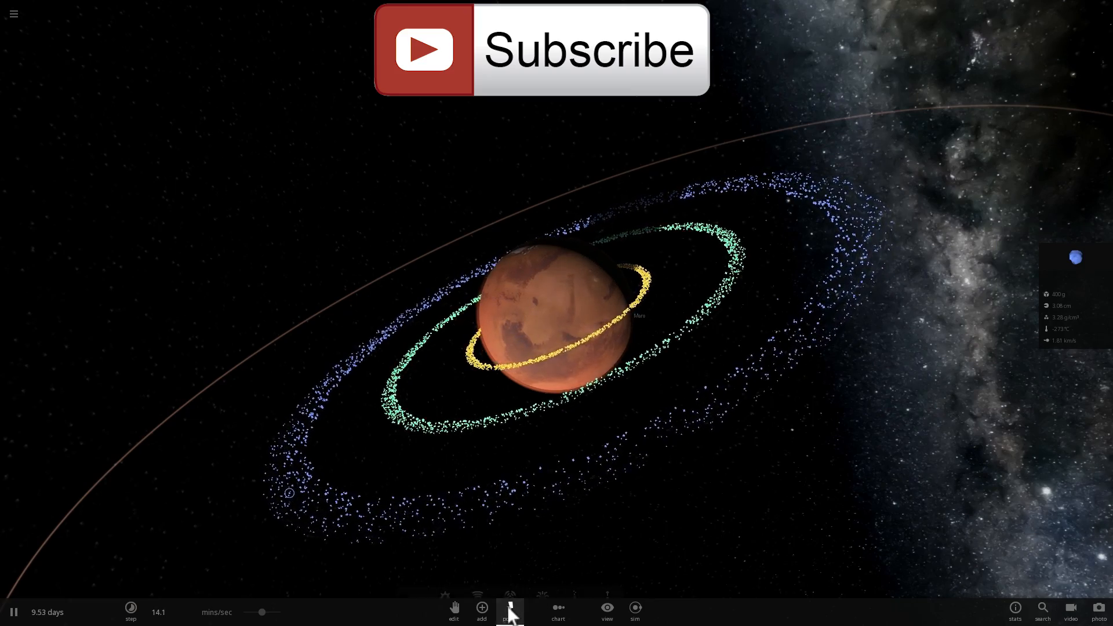
click(509, 611)
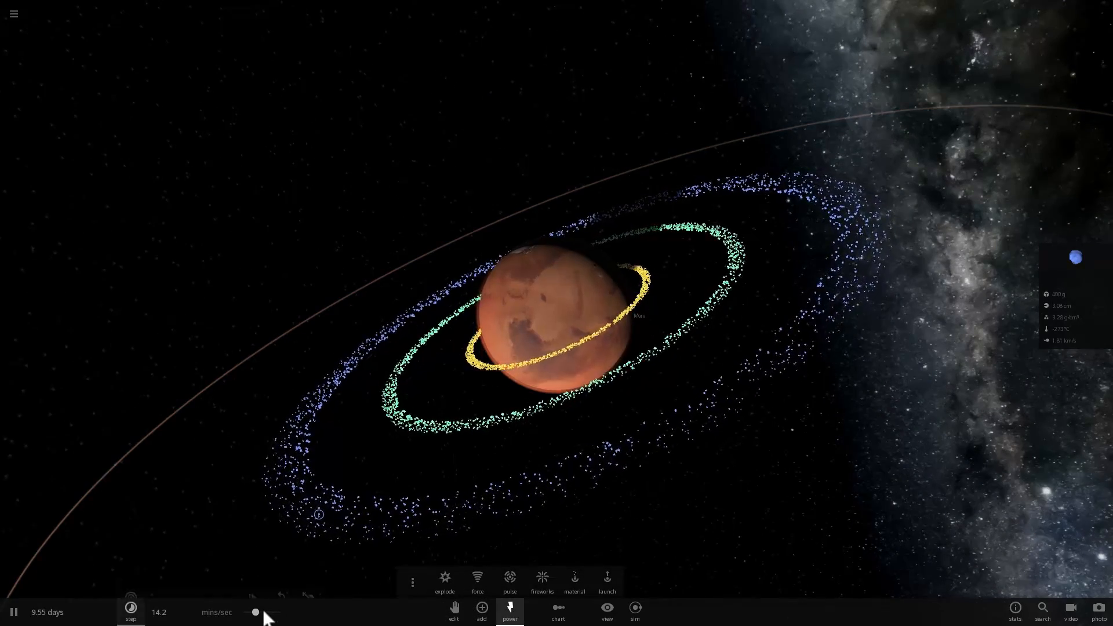